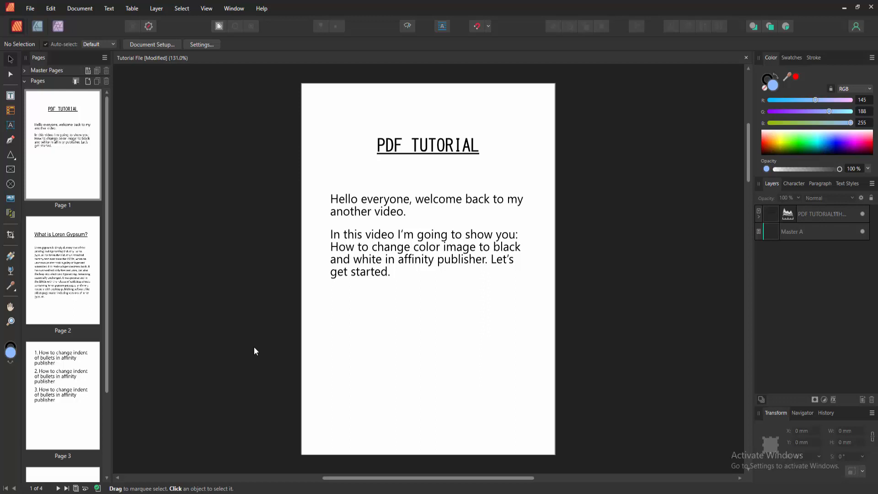
mouse_move(88, 356)
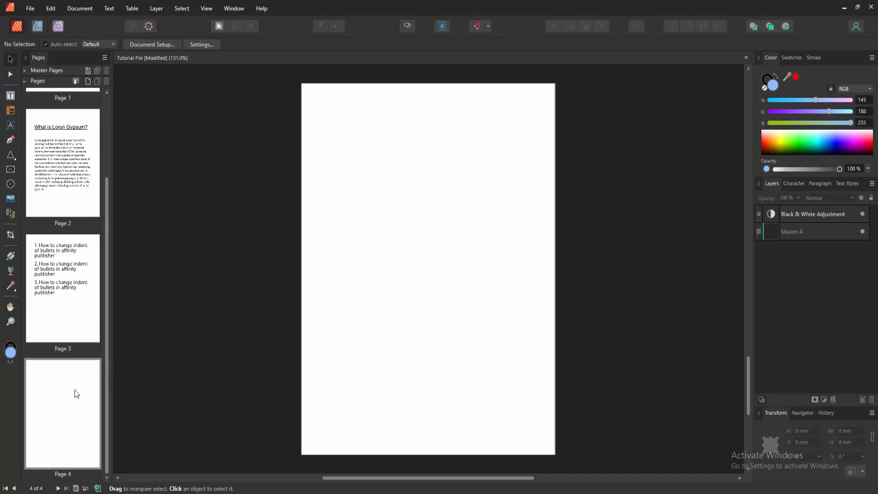
mouse_move(20, 380)
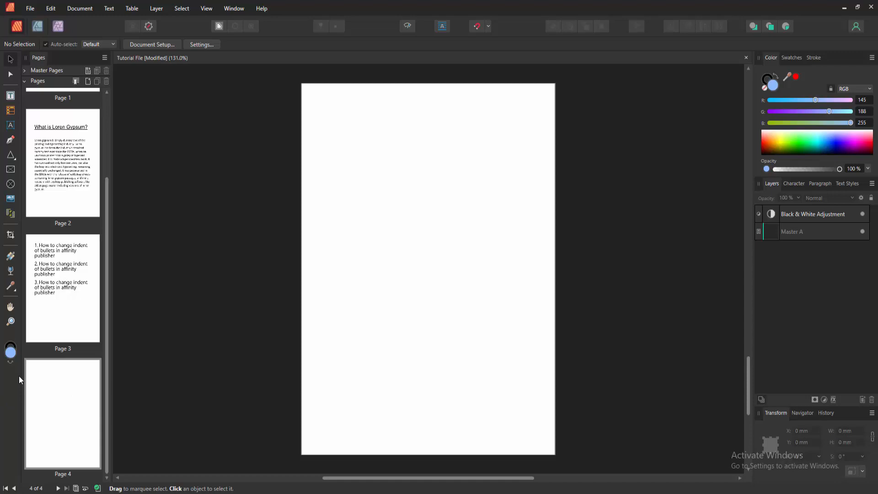
mouse_move(123, 190)
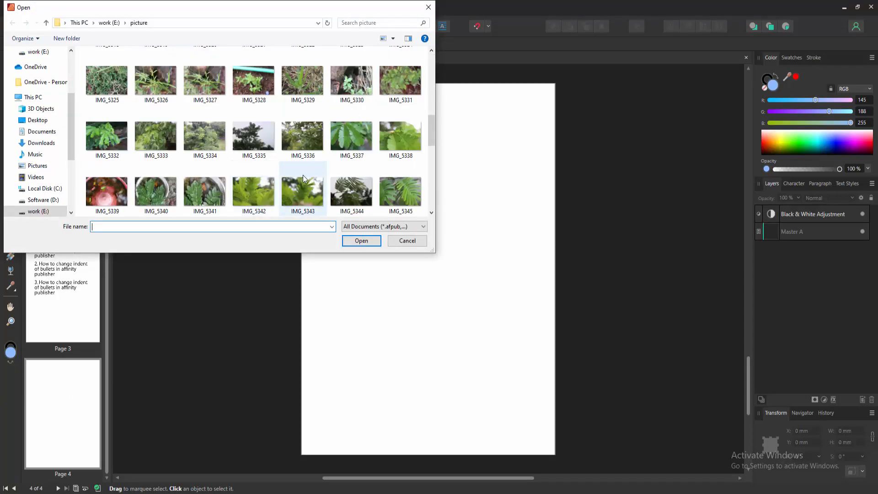
Place the fern photo IMG_5342.JPG onto page 4.
left_click(407, 240)
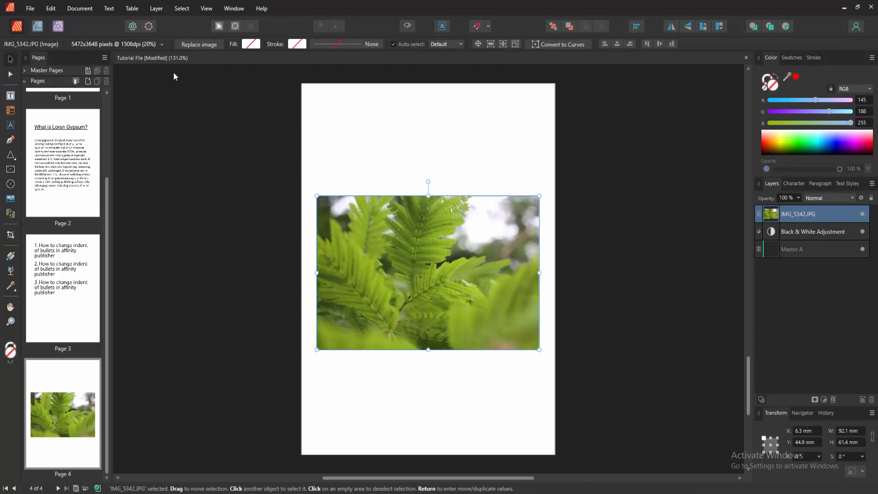
Add a Black & White adjustment to the fern photo from the Layer menu.
left_click(156, 8)
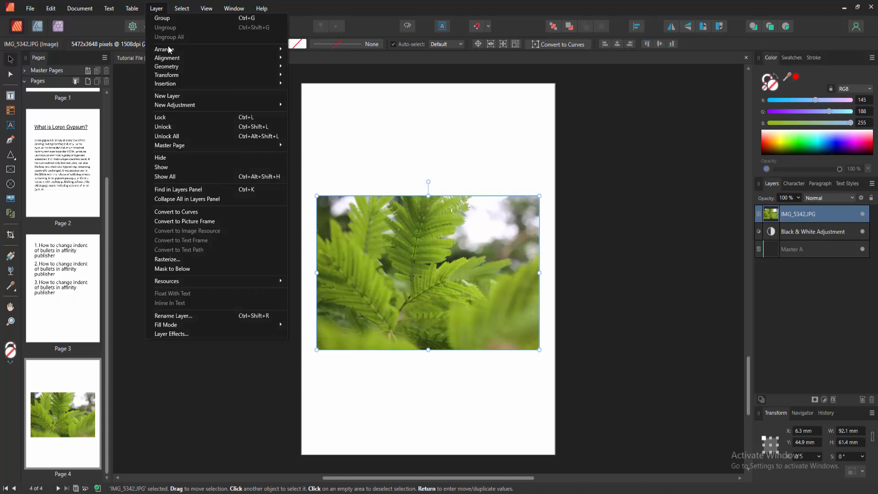
mouse_move(196, 104)
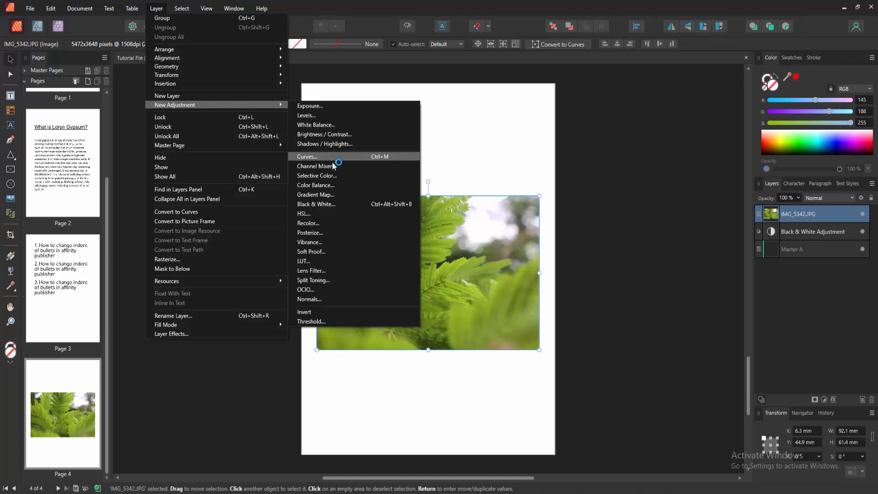
mouse_move(332, 204)
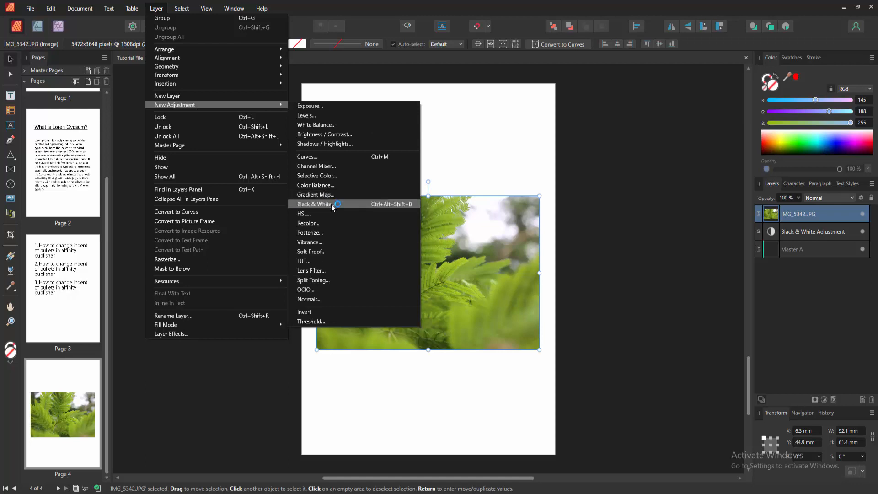
mouse_move(359, 203)
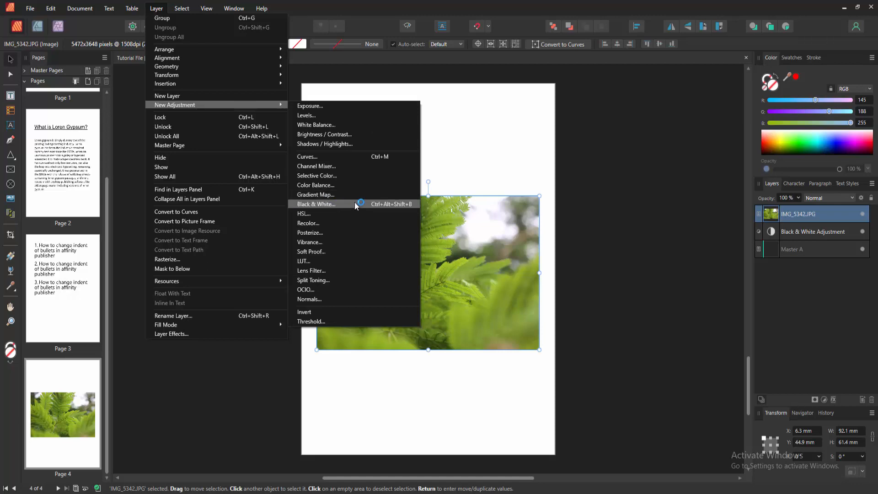
left_click(316, 204)
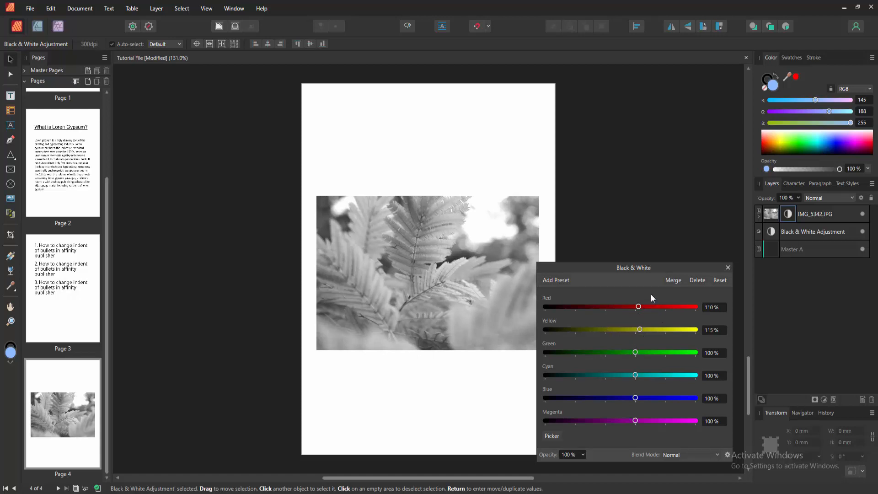
mouse_move(725, 281)
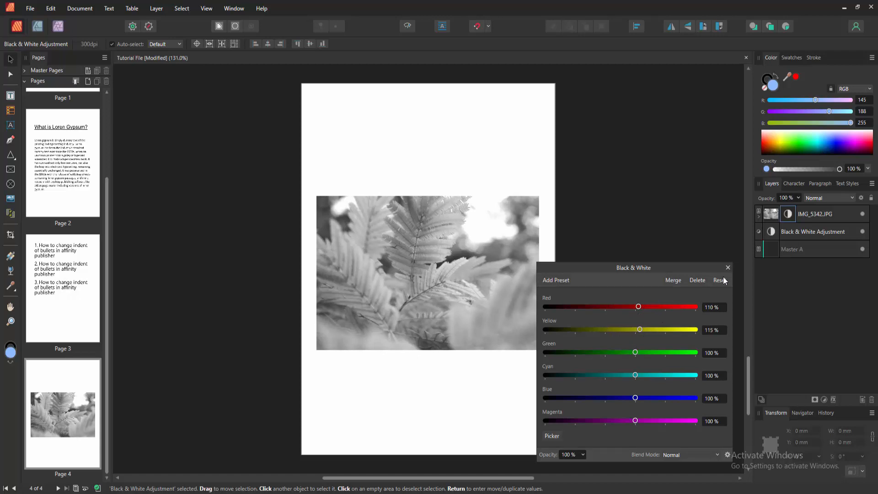
Close the Black & White adjustment settings, keeping the grayscale fern photo.
left_click(727, 267)
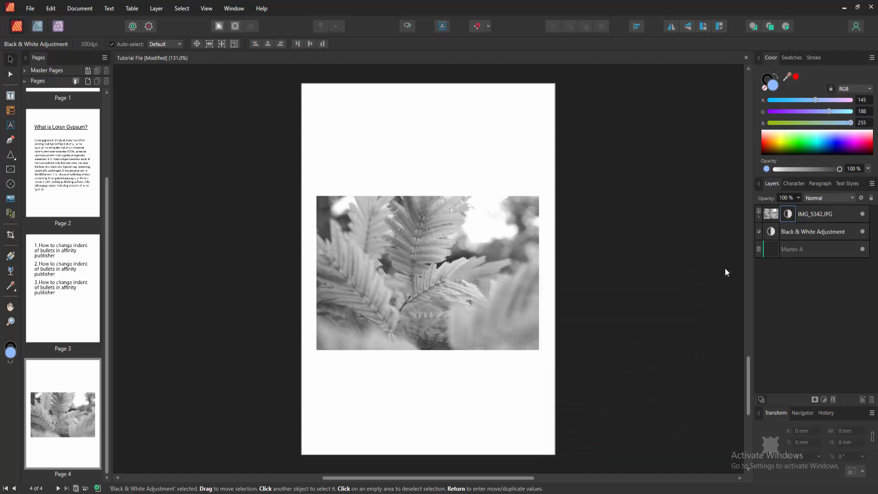
mouse_move(483, 254)
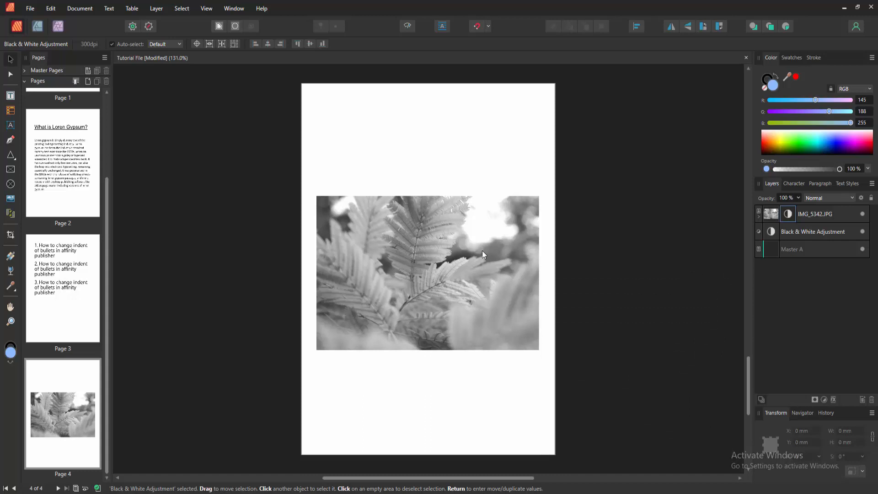